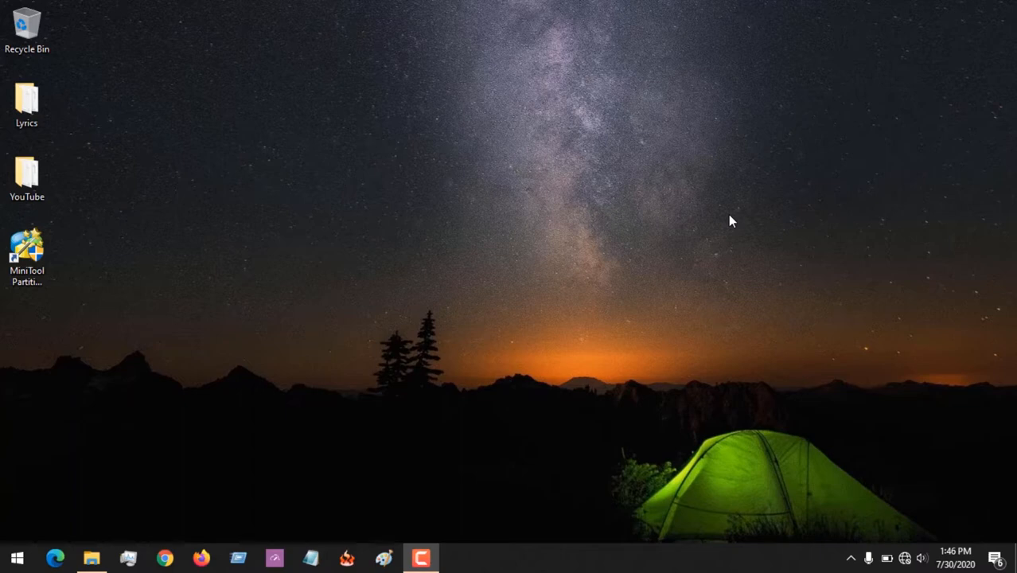
mouse_move(579, 261)
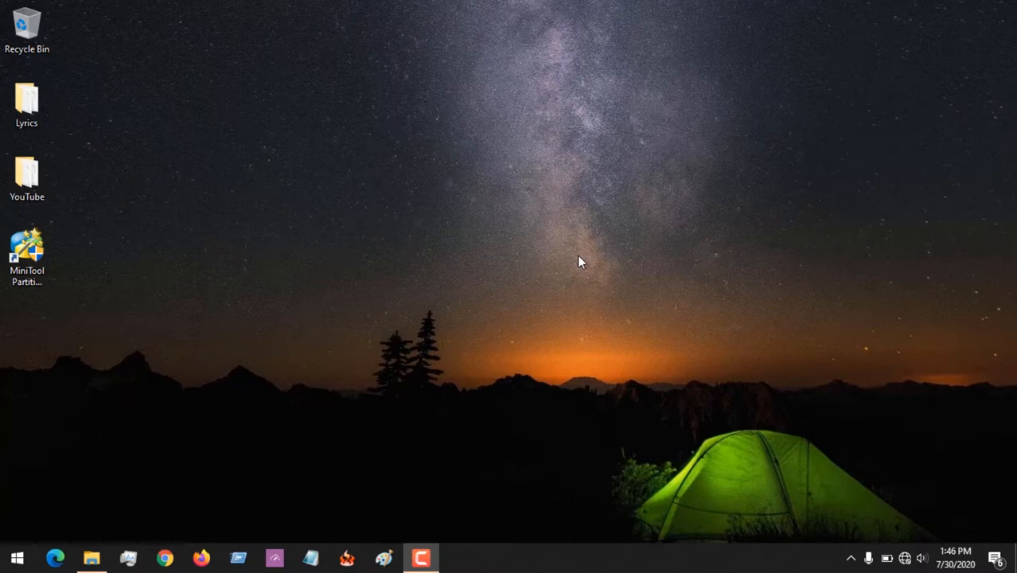
- Refresh the desktop and launch MiniTool Partition Wizard from its shortcut
right_click(579, 262)
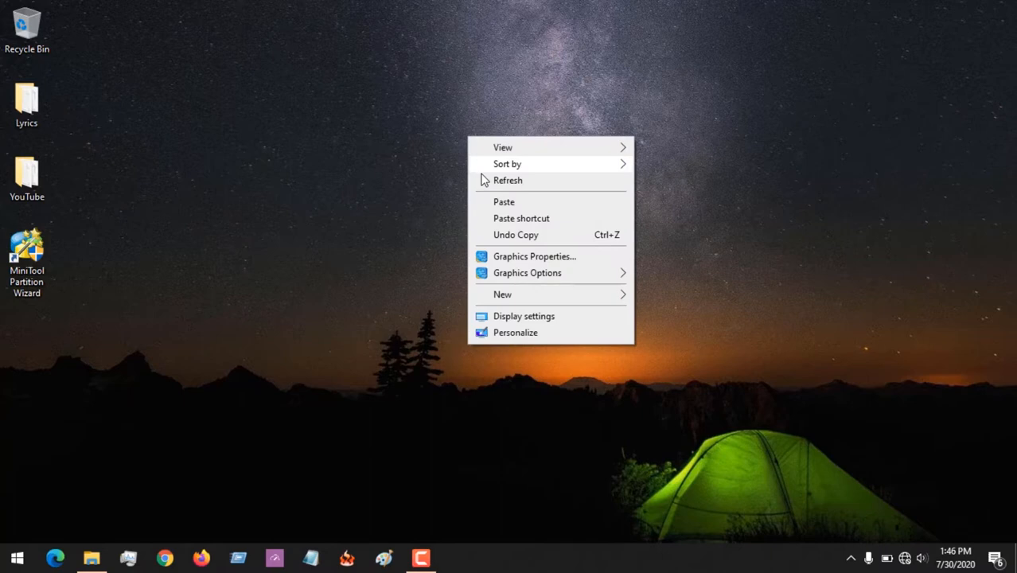
click(26, 254)
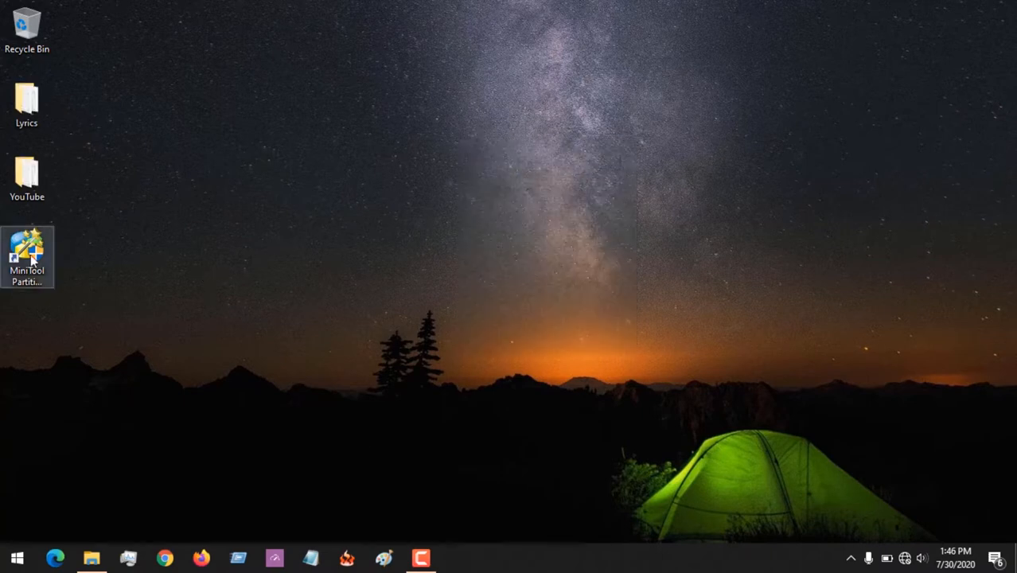
mouse_move(28, 263)
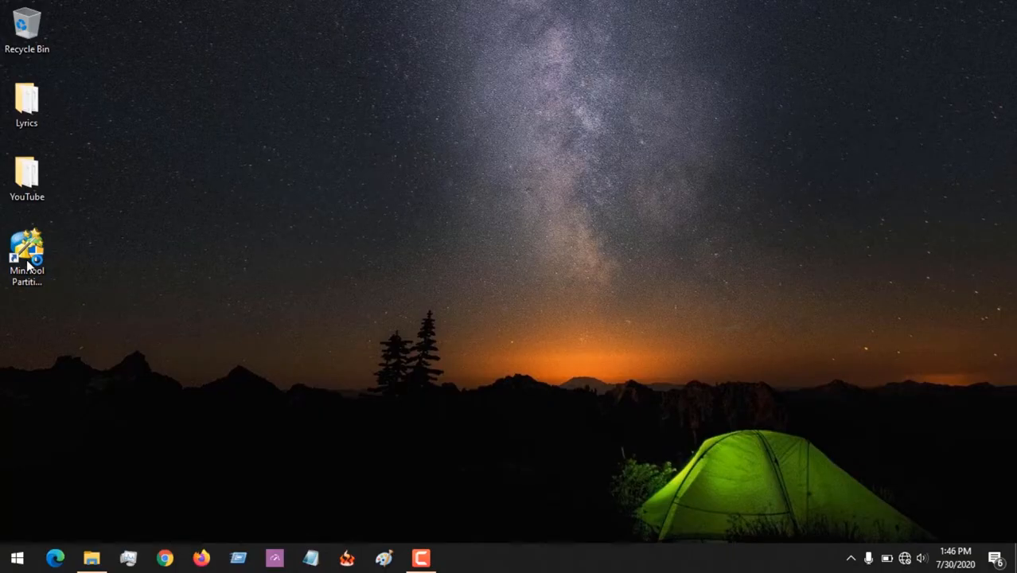
double_click(26, 253)
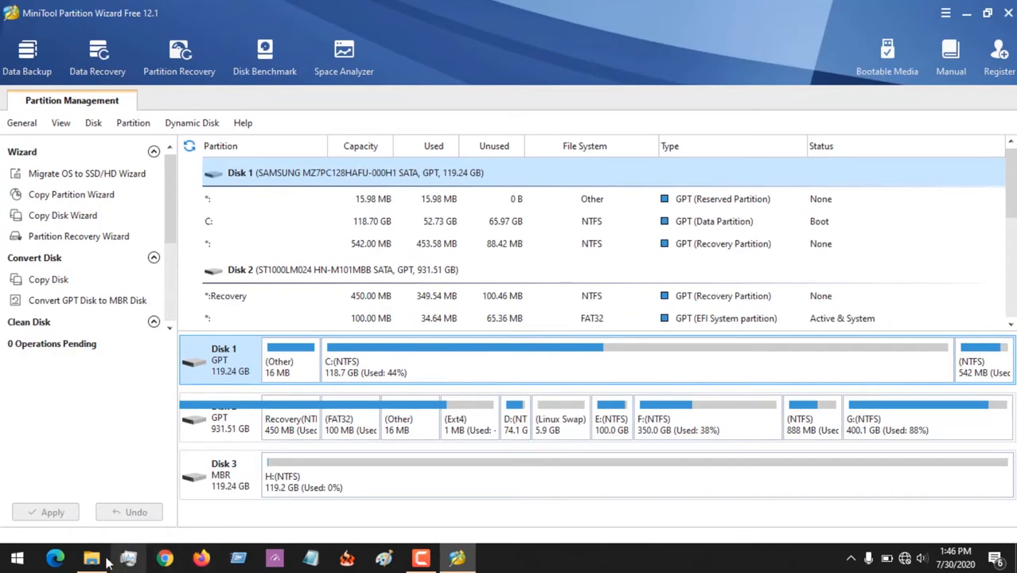
click(91, 557)
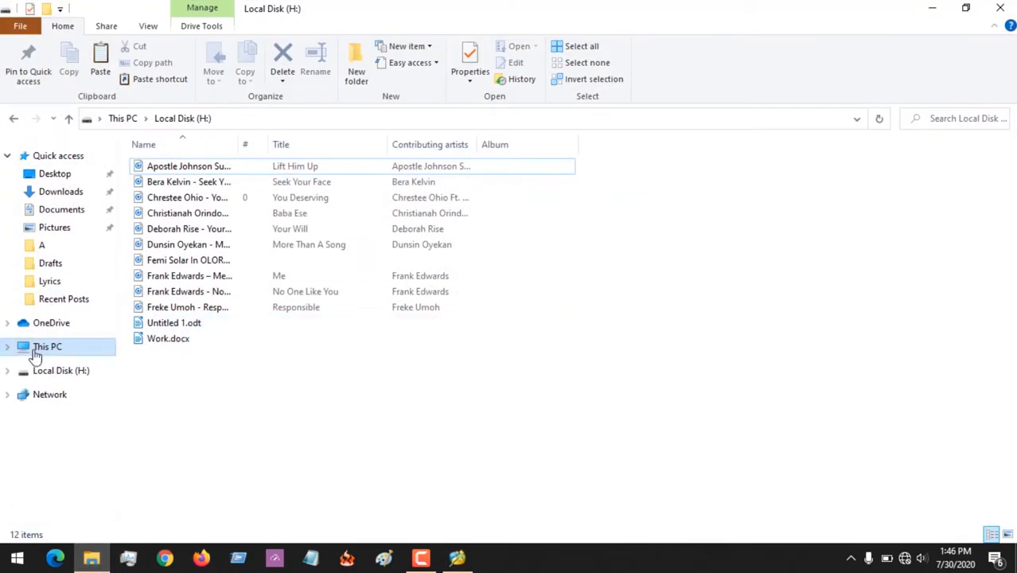
click(47, 346)
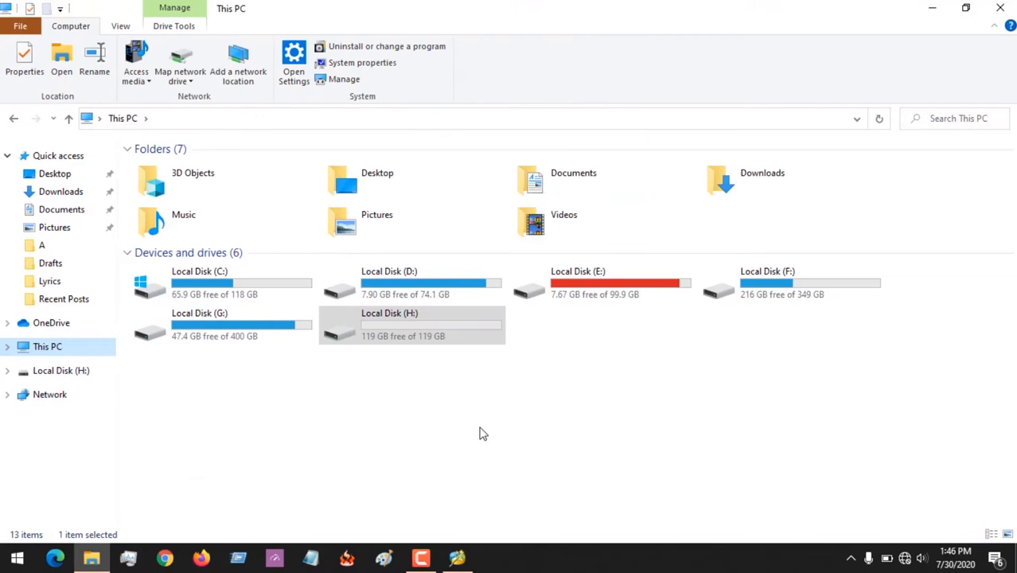
click(411, 323)
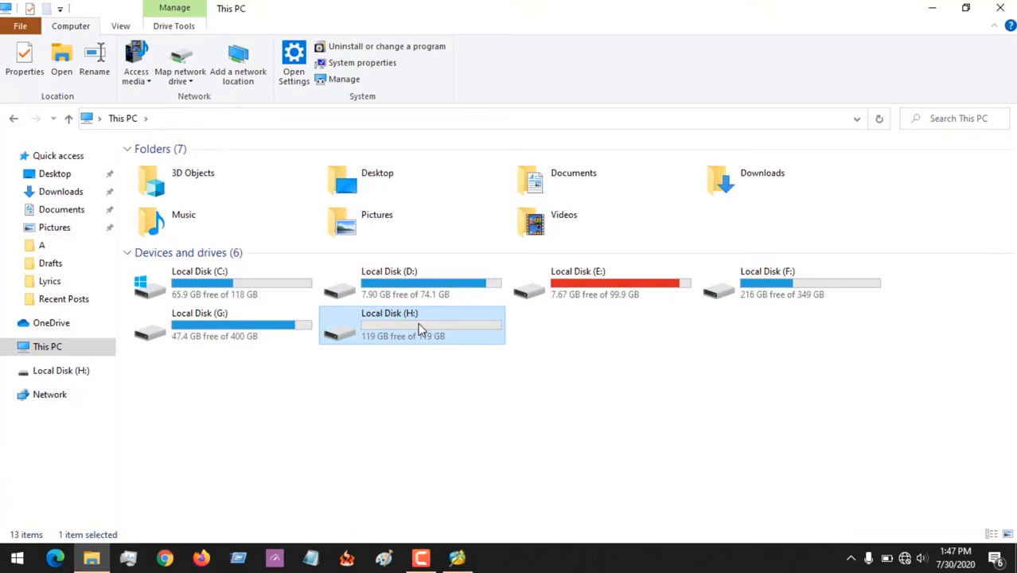
double_click(412, 324)
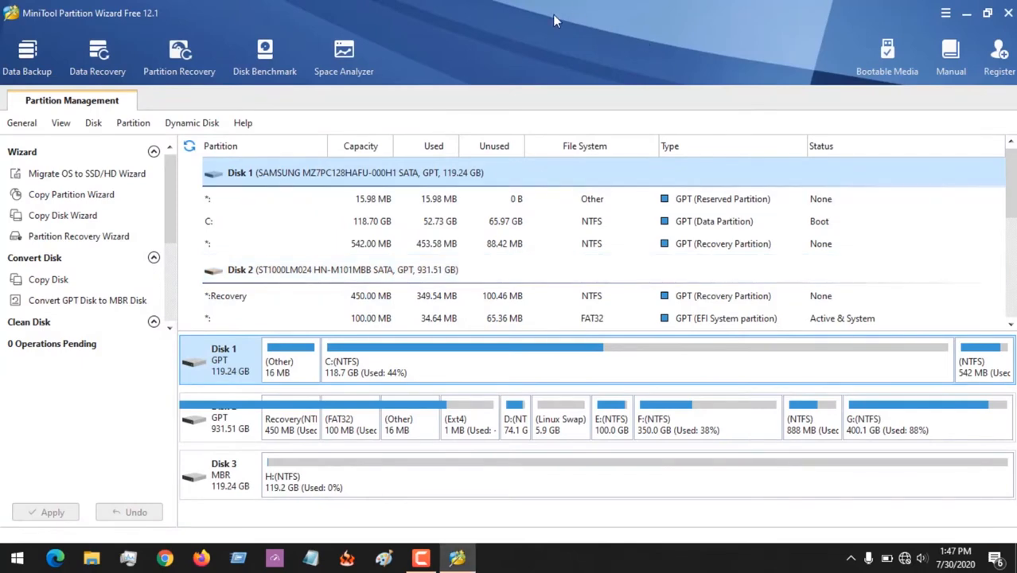
mouse_move(301, 385)
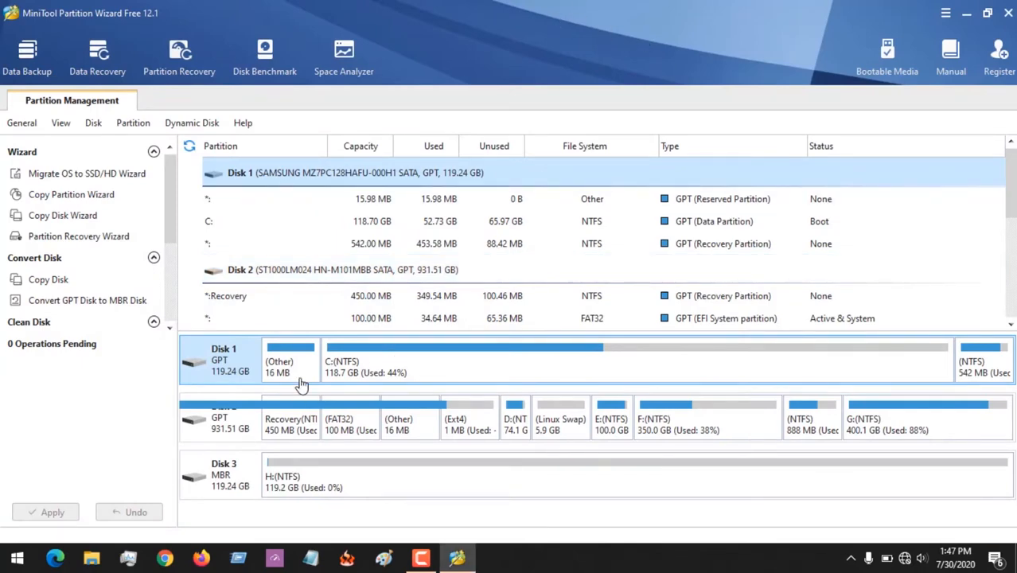
- Select Disk 3, the 119.24 GB MBR USB disk, and show its disk operations
click(223, 475)
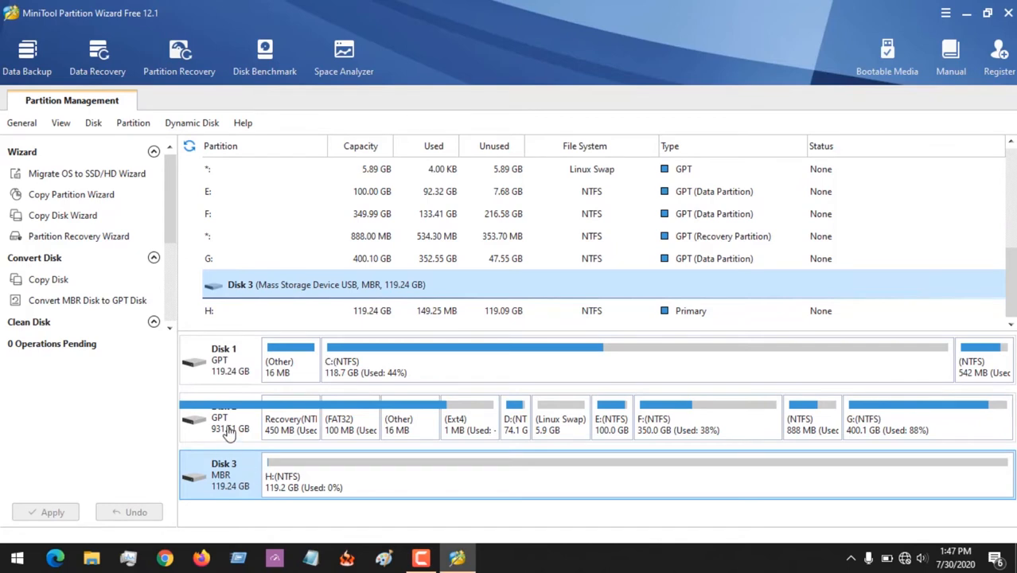
mouse_move(215, 478)
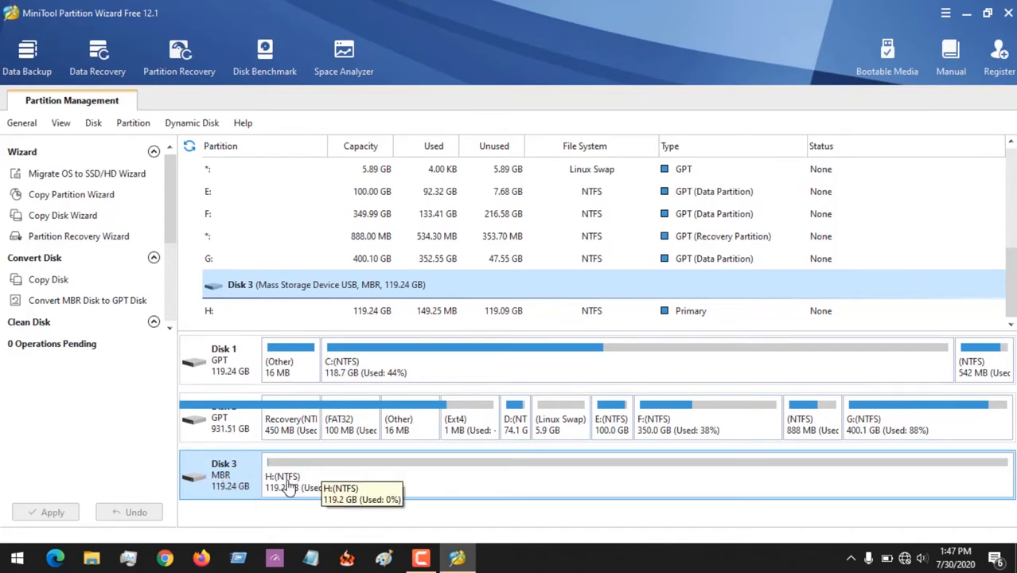
mouse_move(217, 481)
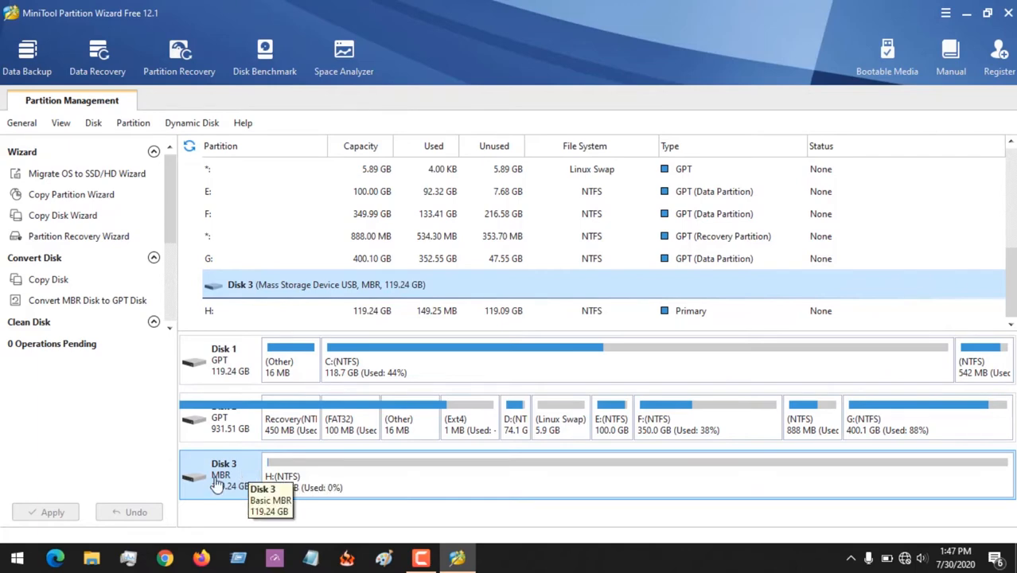
right_click(223, 473)
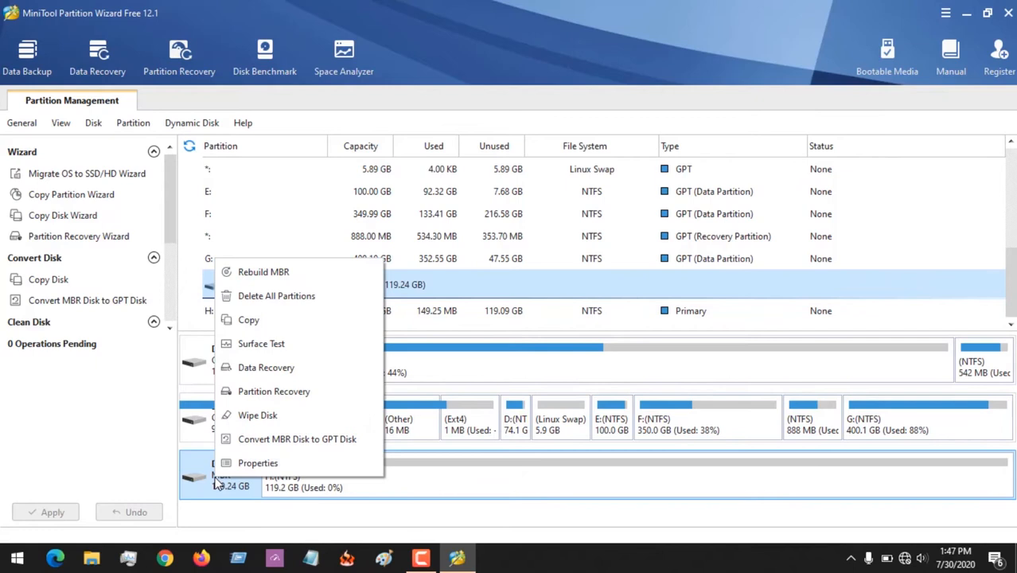
mouse_move(297, 439)
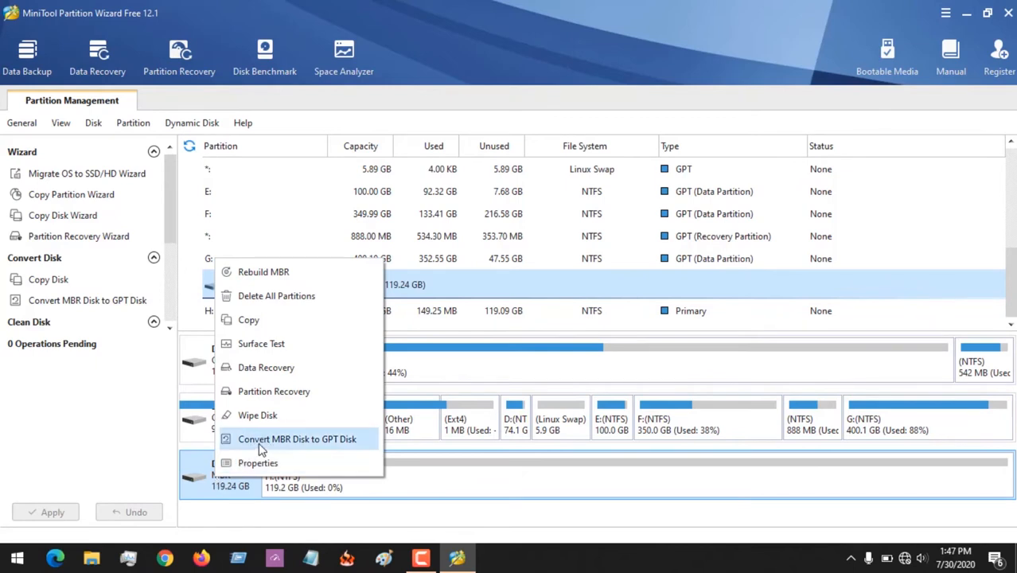
mouse_move(338, 442)
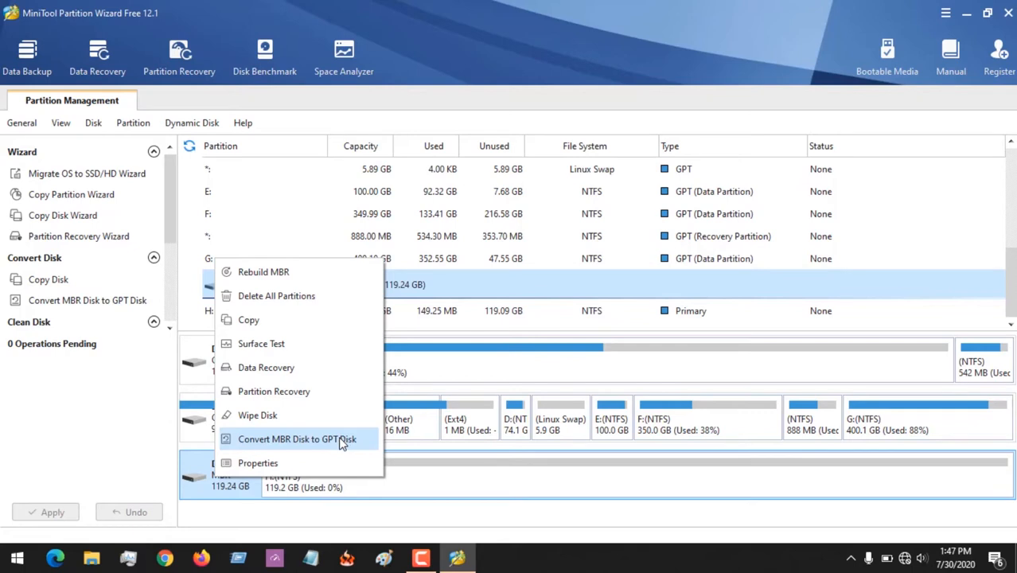
- Queue converting Disk 3 from MBR to GPT and review the pending operation's details
click(297, 439)
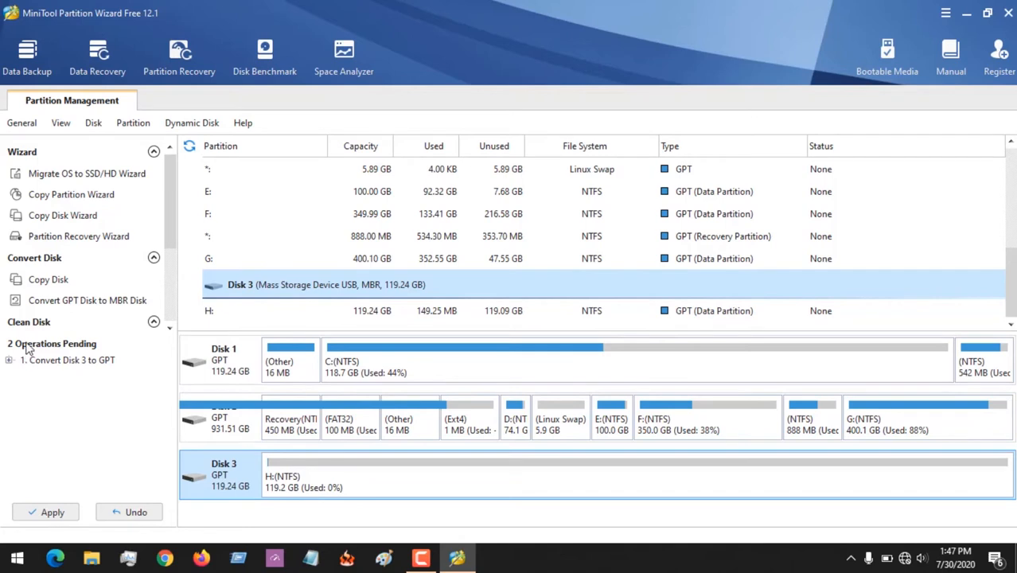
mouse_move(21, 379)
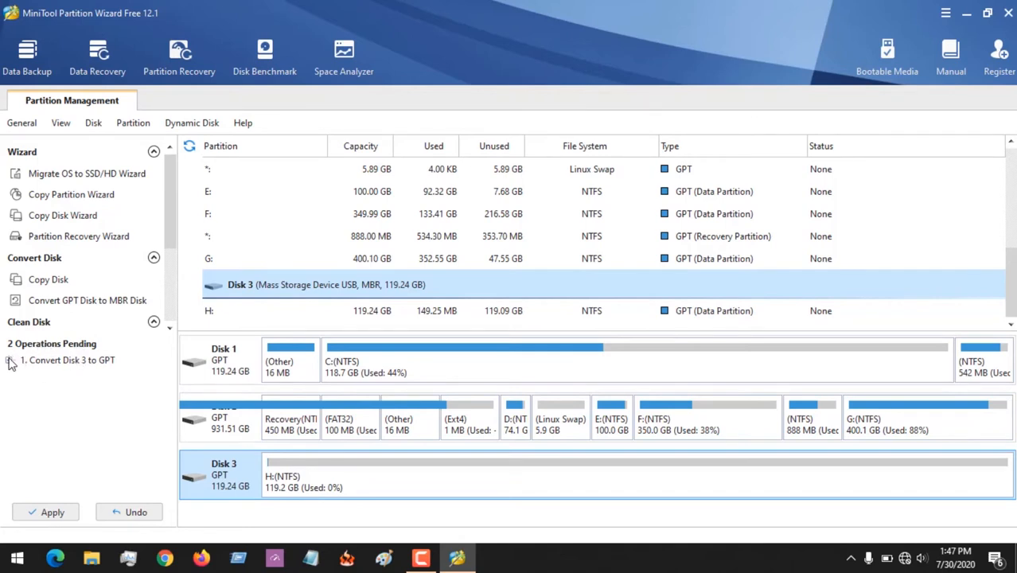
click(9, 360)
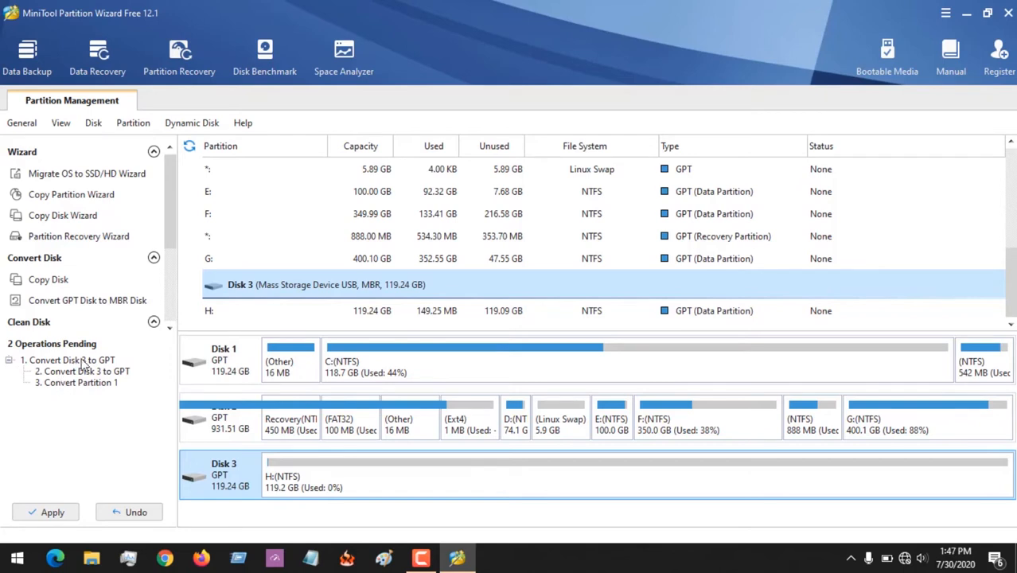
mouse_move(109, 365)
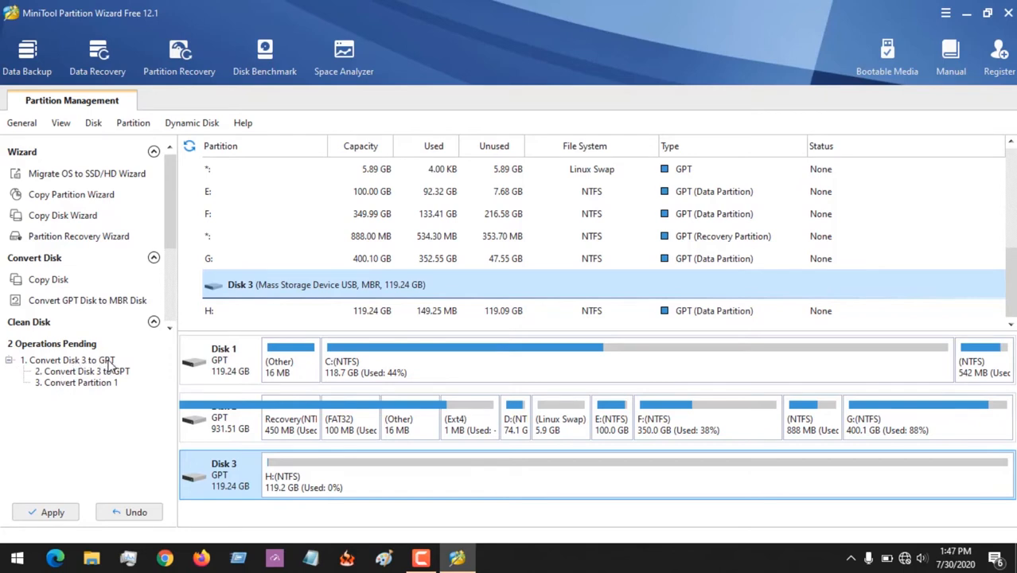
click(9, 360)
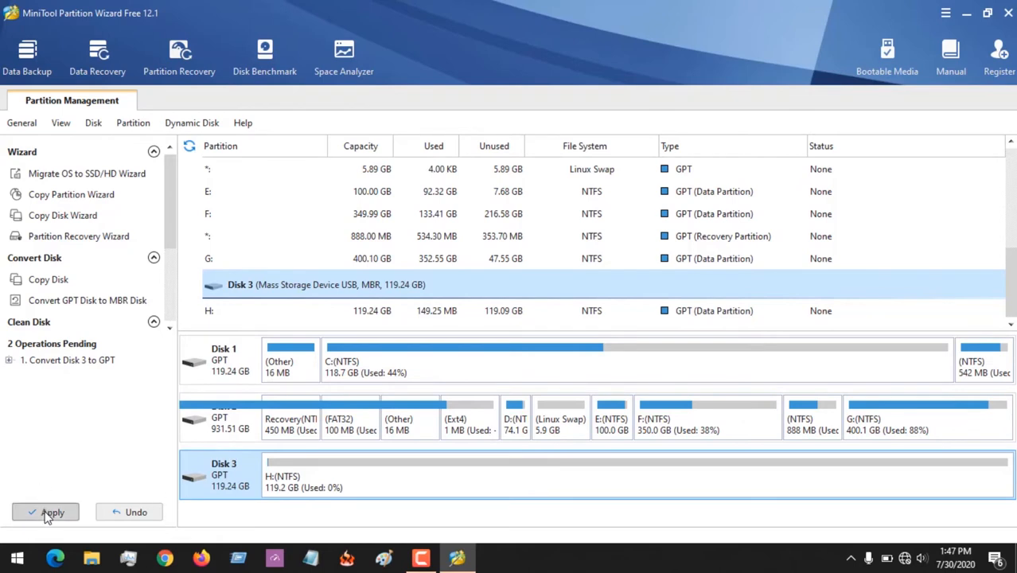
- Apply the pending MBR-to-GPT conversion, confirm, and dismiss the success message
click(45, 512)
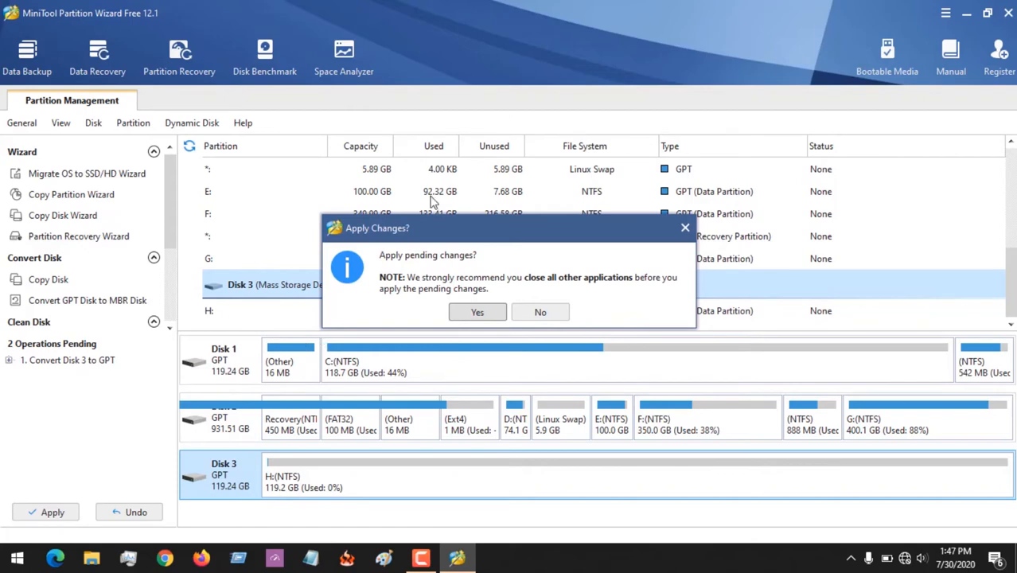
mouse_move(458, 259)
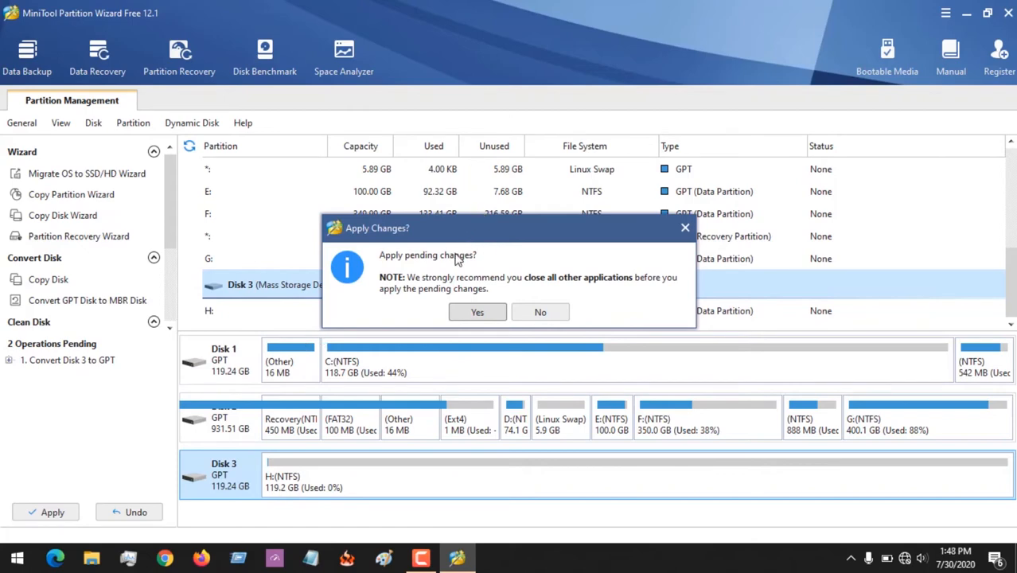
mouse_move(456, 284)
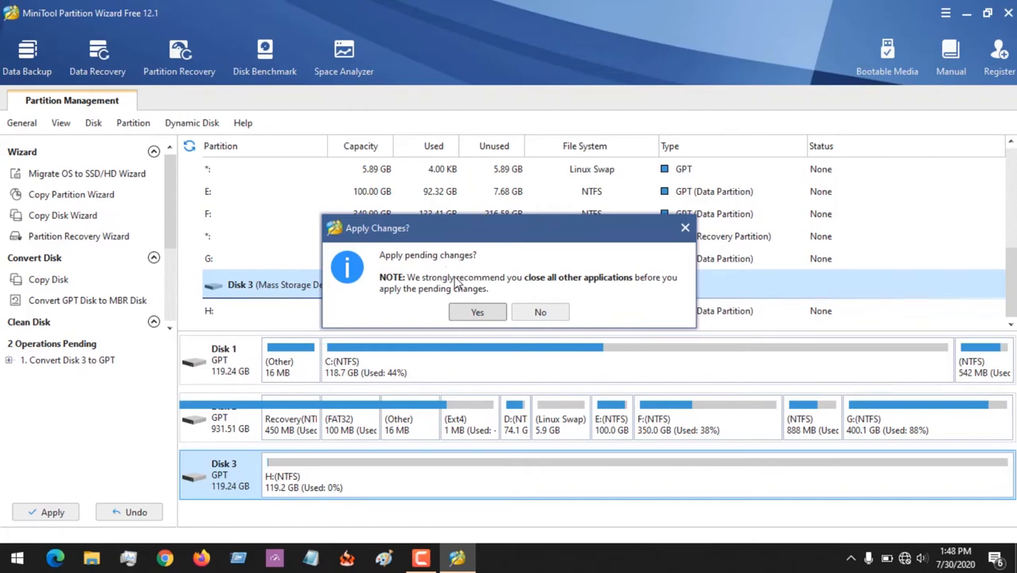
mouse_move(585, 280)
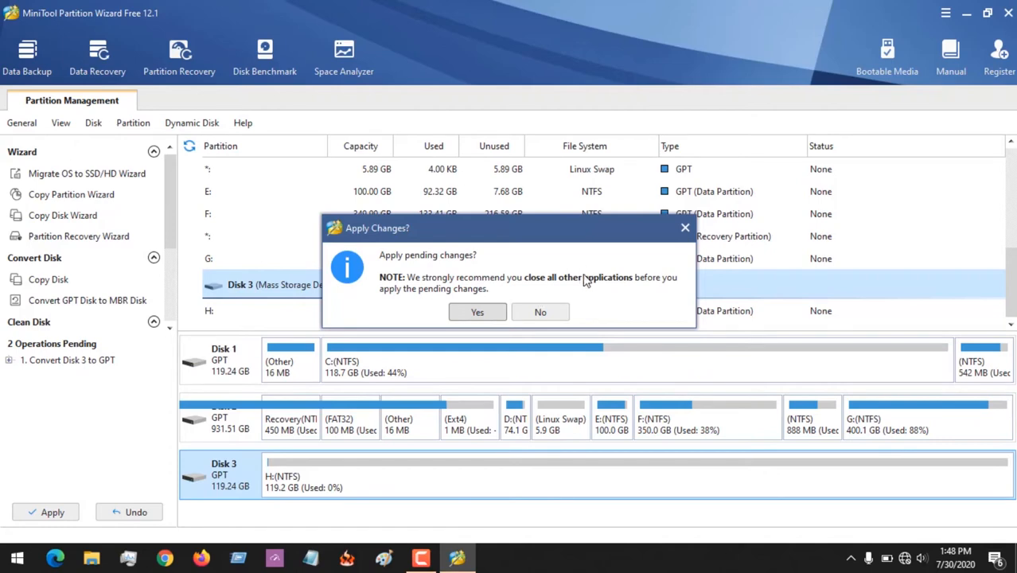
mouse_move(677, 288)
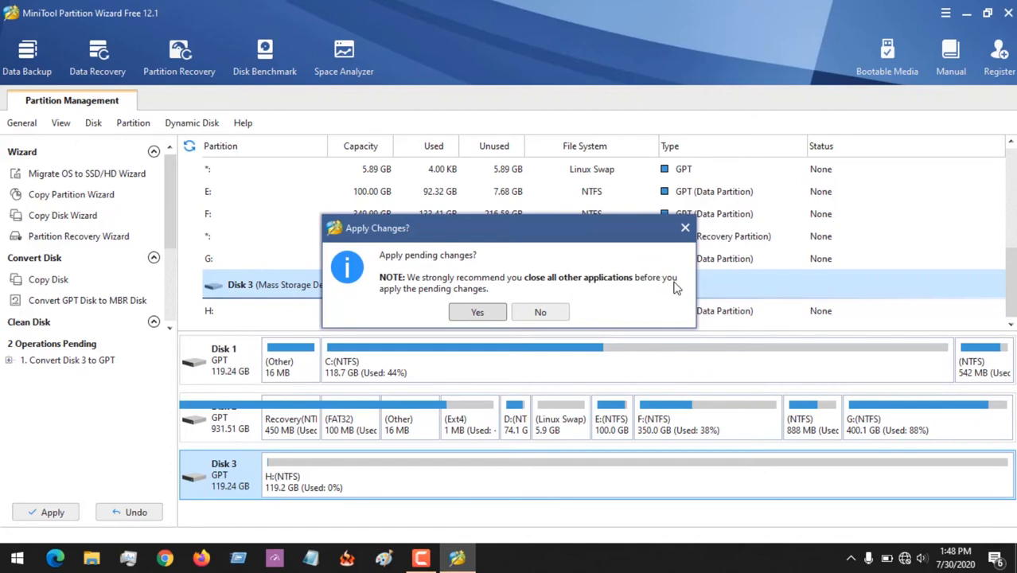
mouse_move(481, 287)
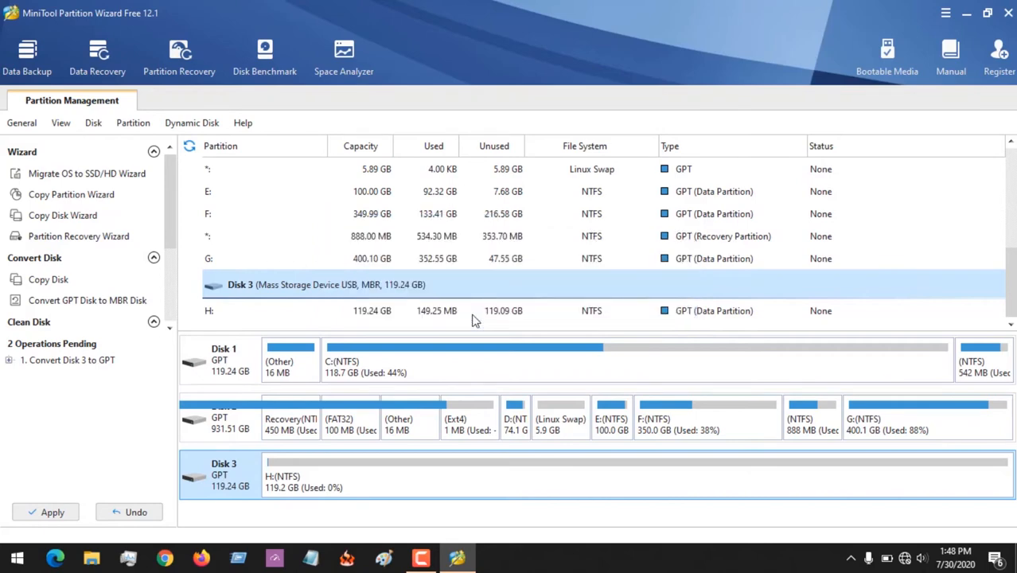
click(46, 511)
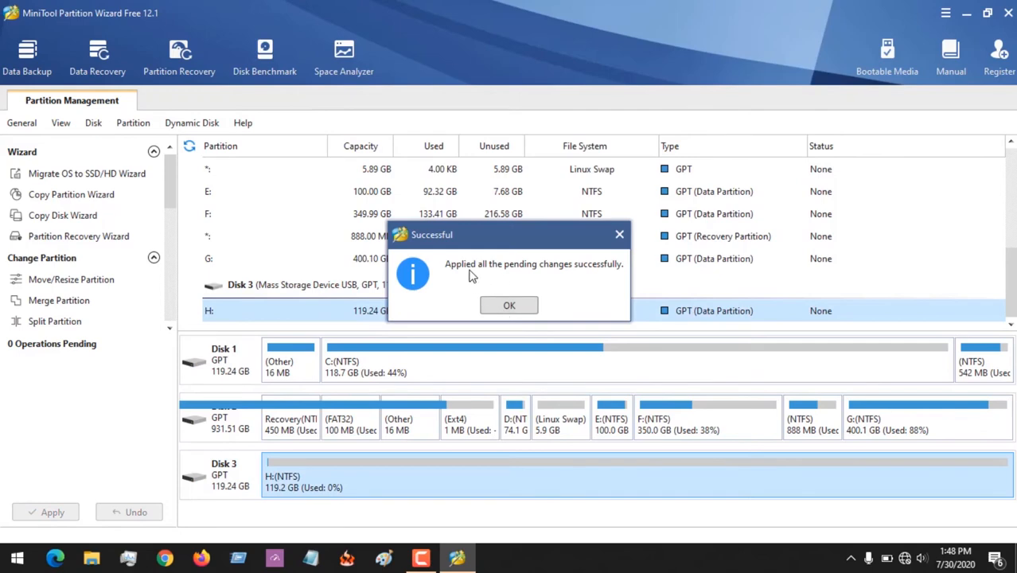
mouse_move(525, 273)
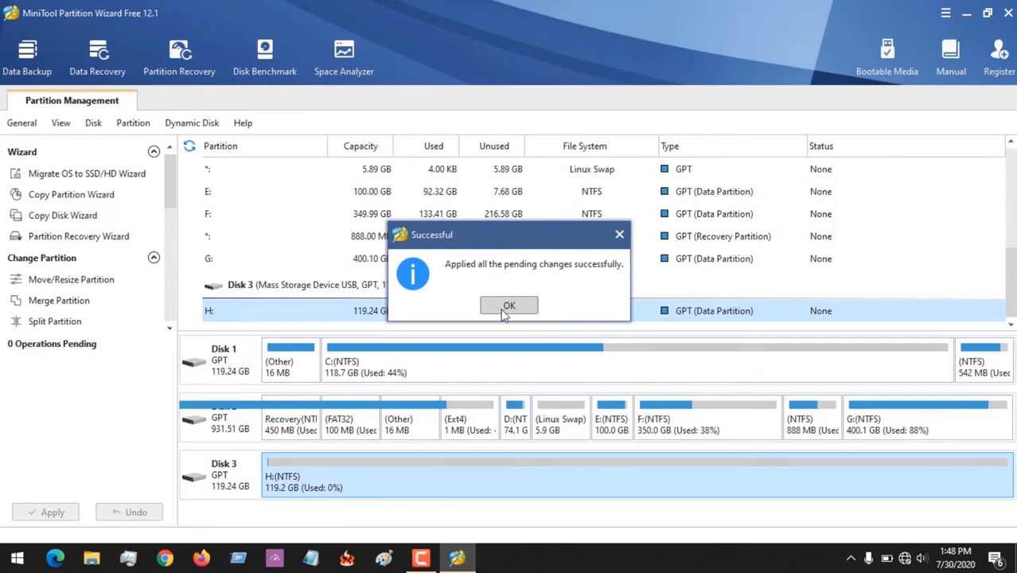
click(509, 306)
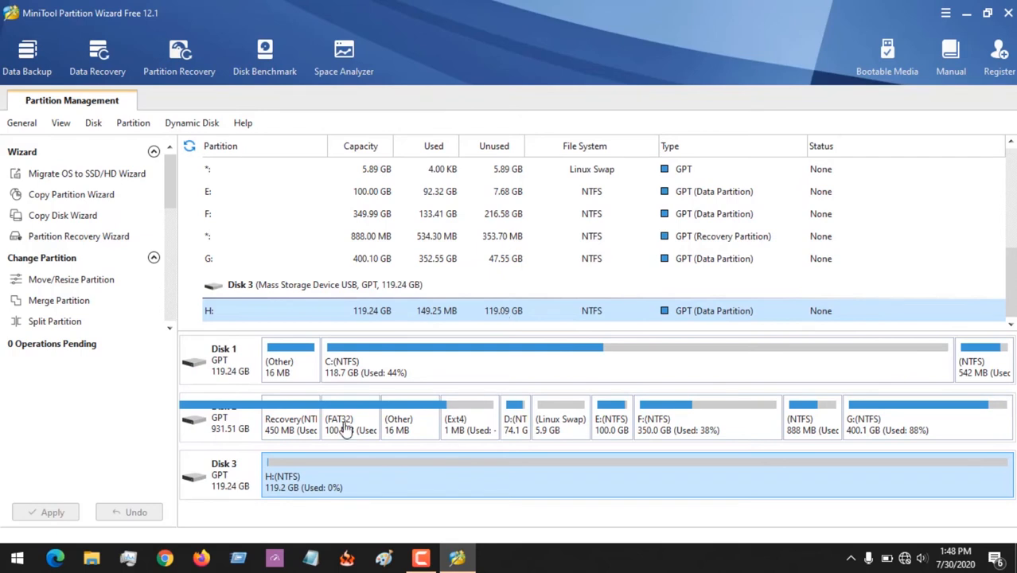
mouse_move(292, 445)
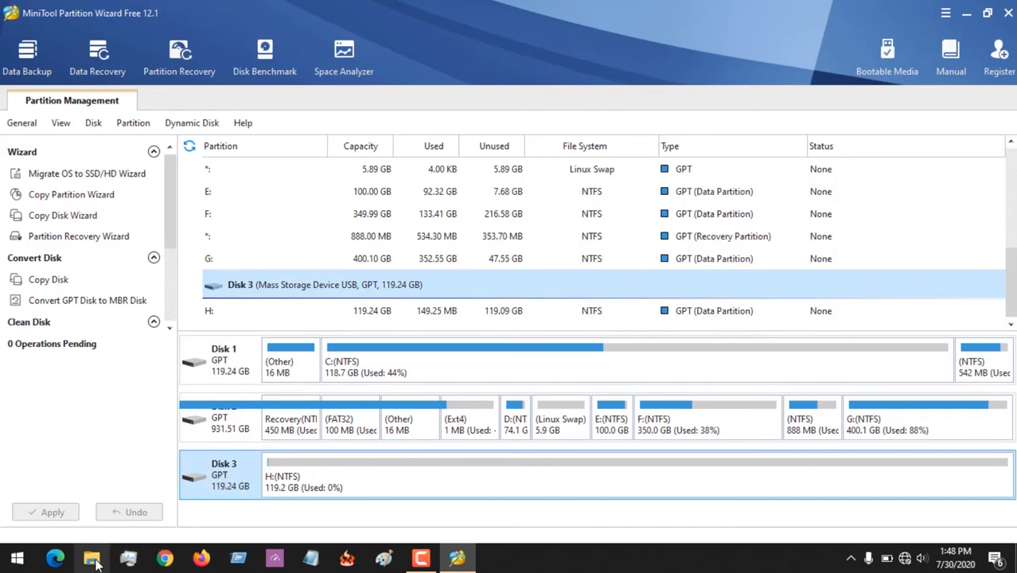
- Check in File Explorer that Local Disk (H:) still holds its files, then close it
click(92, 557)
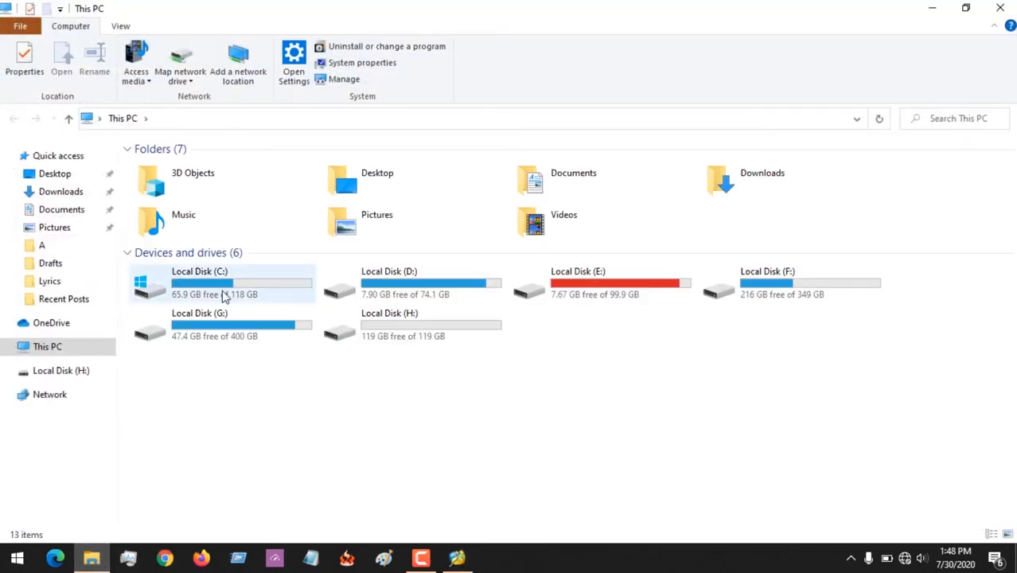
mouse_move(398, 330)
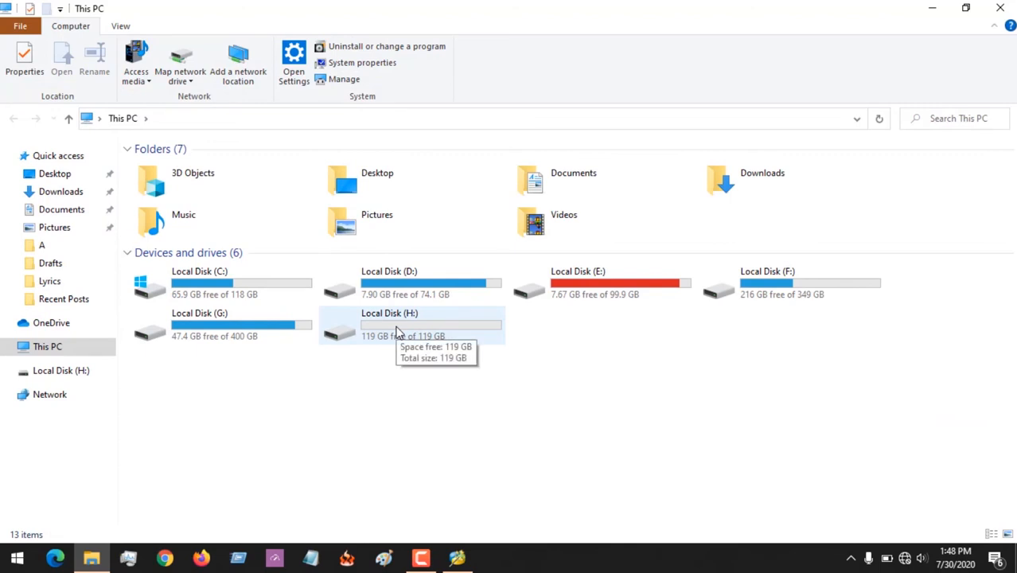
click(389, 324)
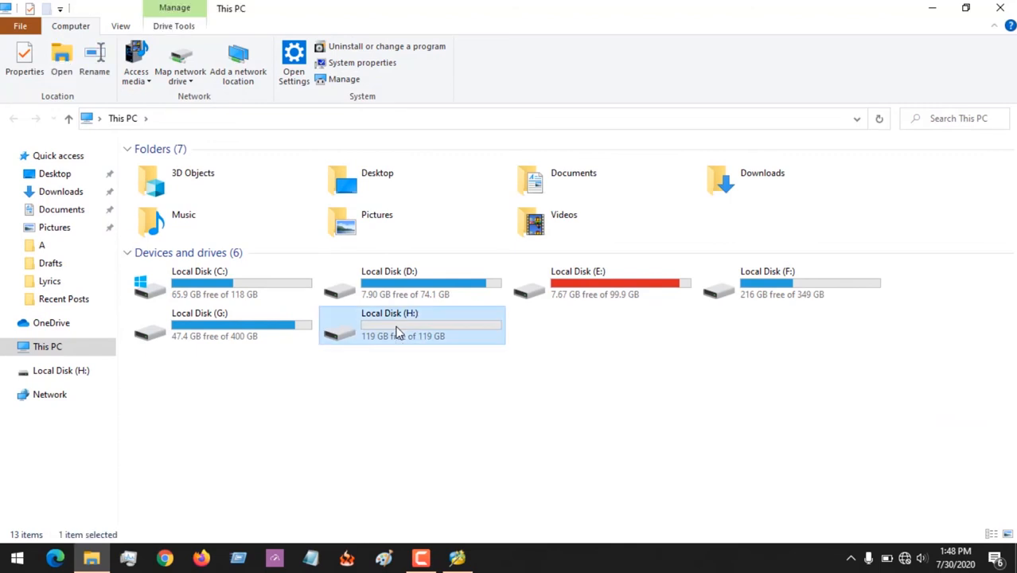
double_click(398, 324)
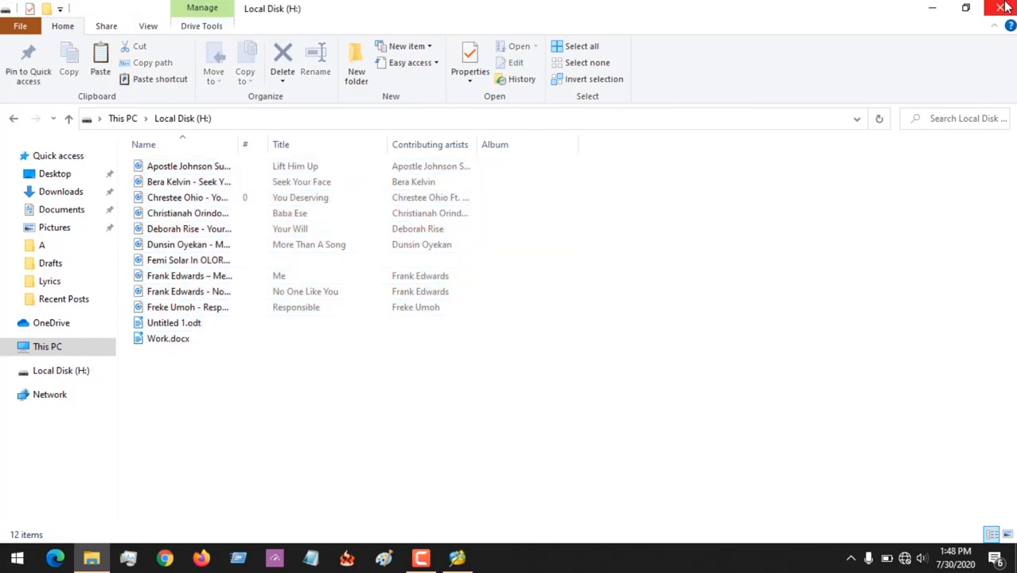
click(457, 557)
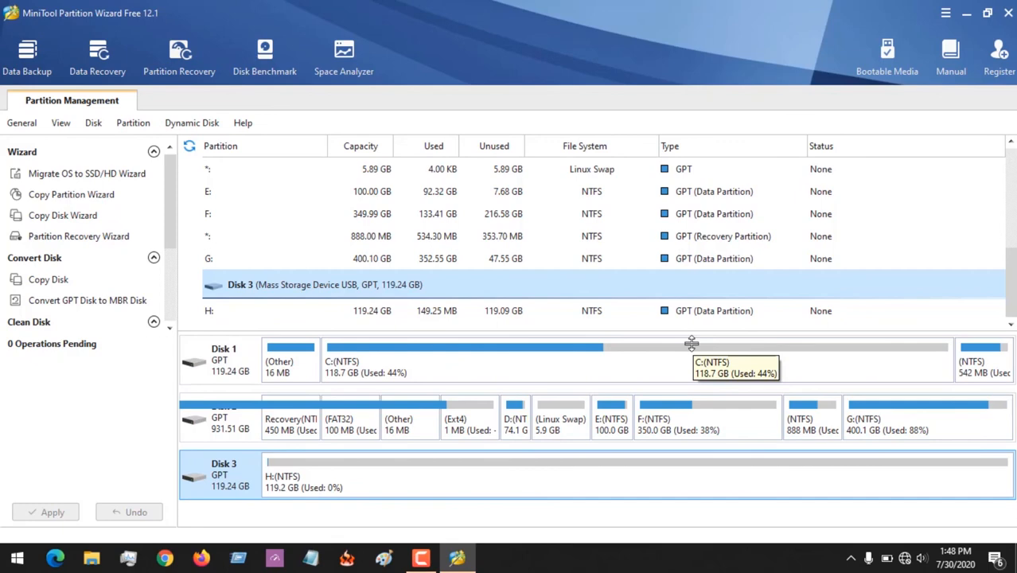
mouse_move(691, 343)
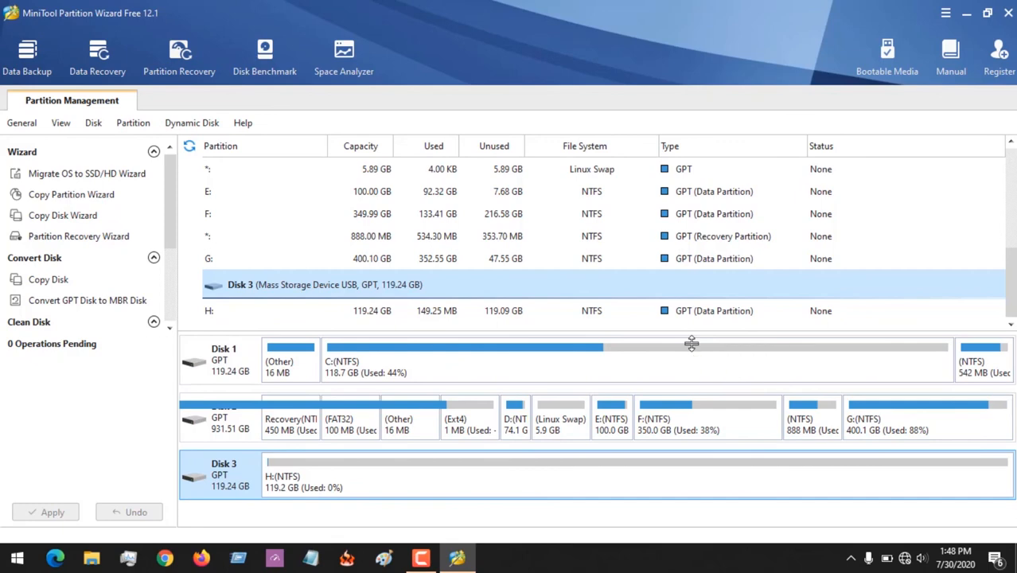